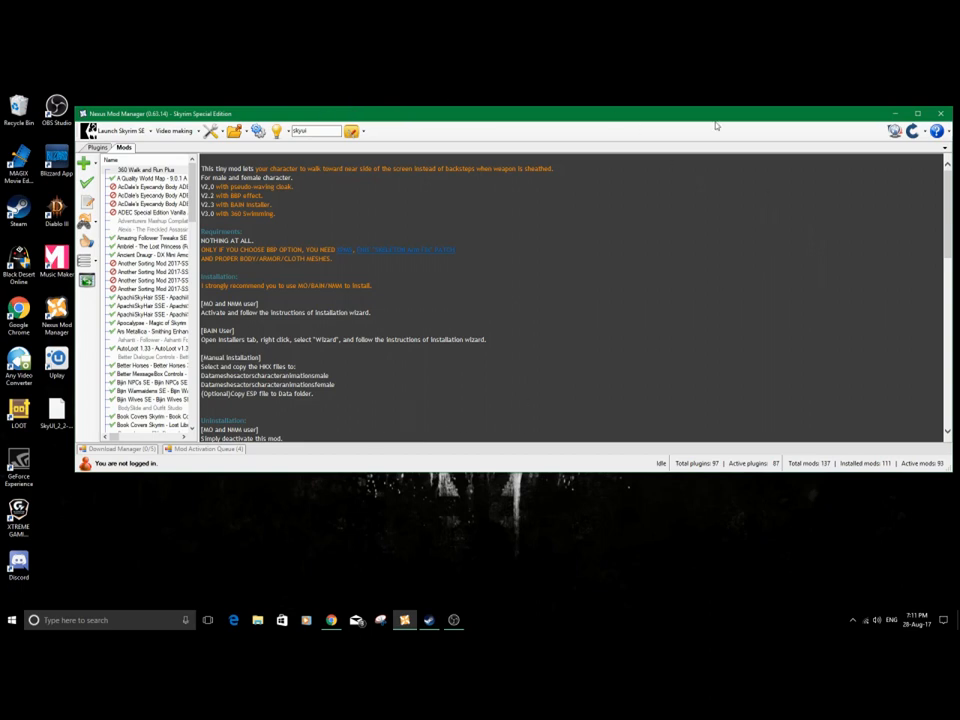
mouse_move(688, 280)
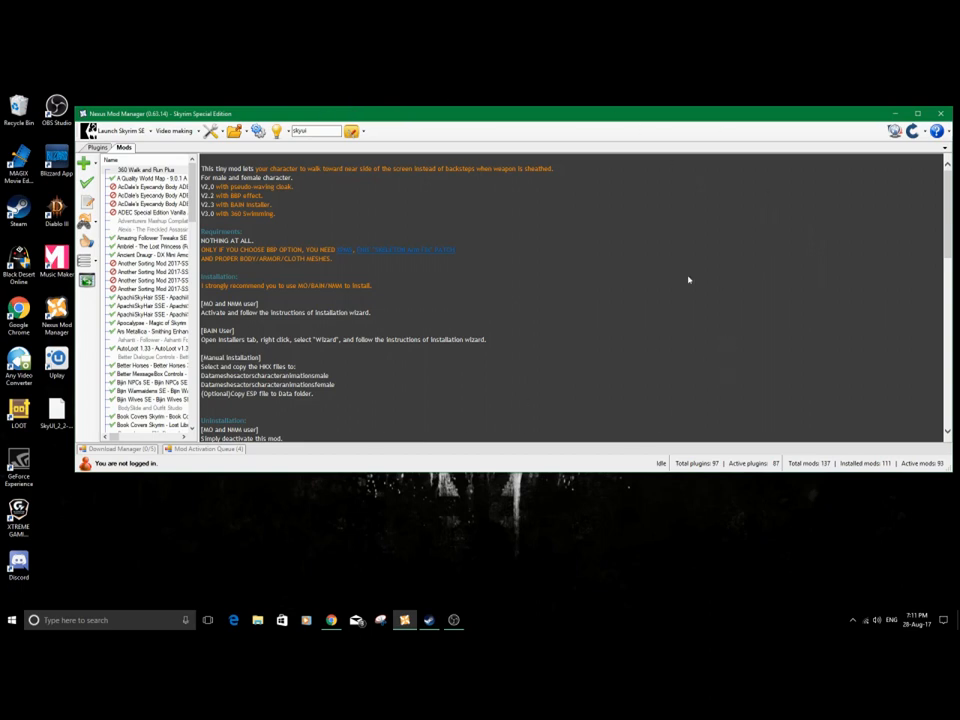
mouse_move(686, 278)
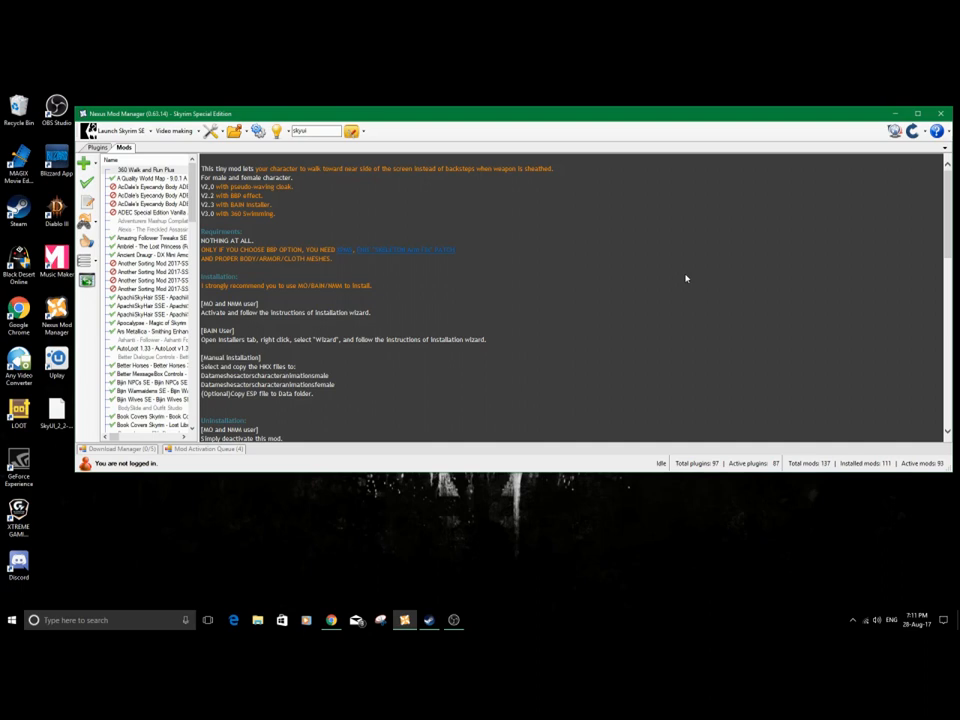
mouse_move(360, 588)
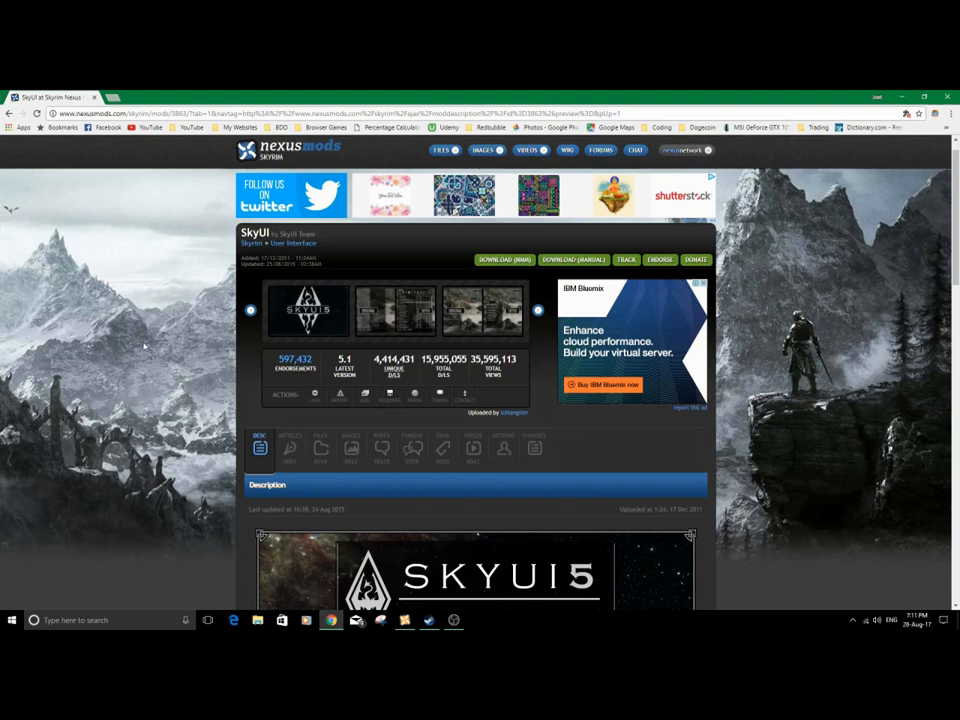
Step: Download SkyUI version 2.2 manually from the Old Versions in the Files list
left_click(320, 448)
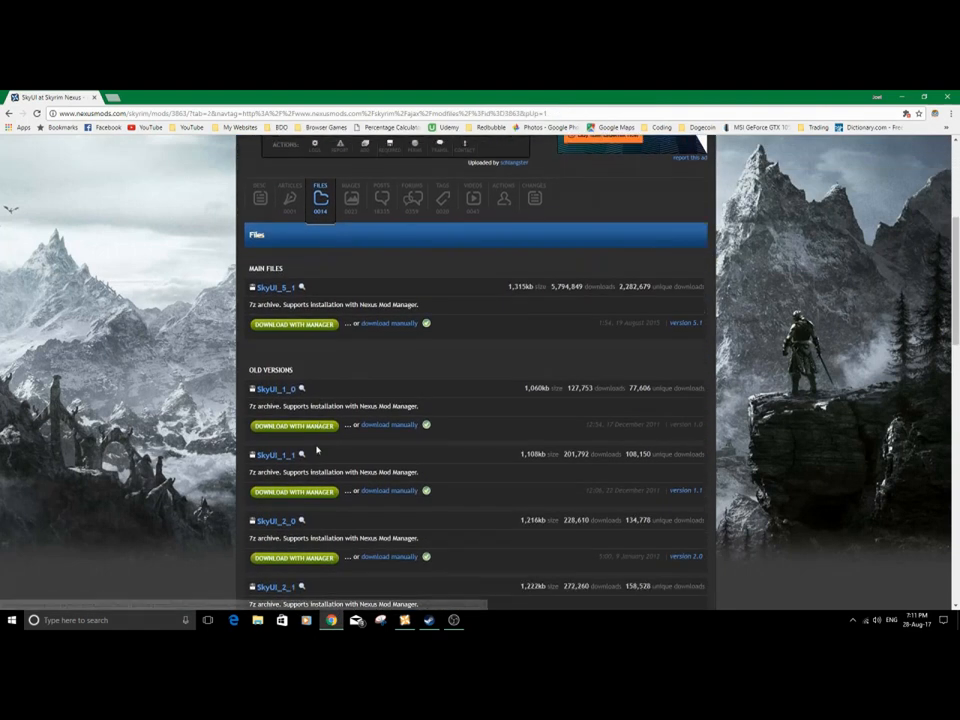
scroll("down", 3)
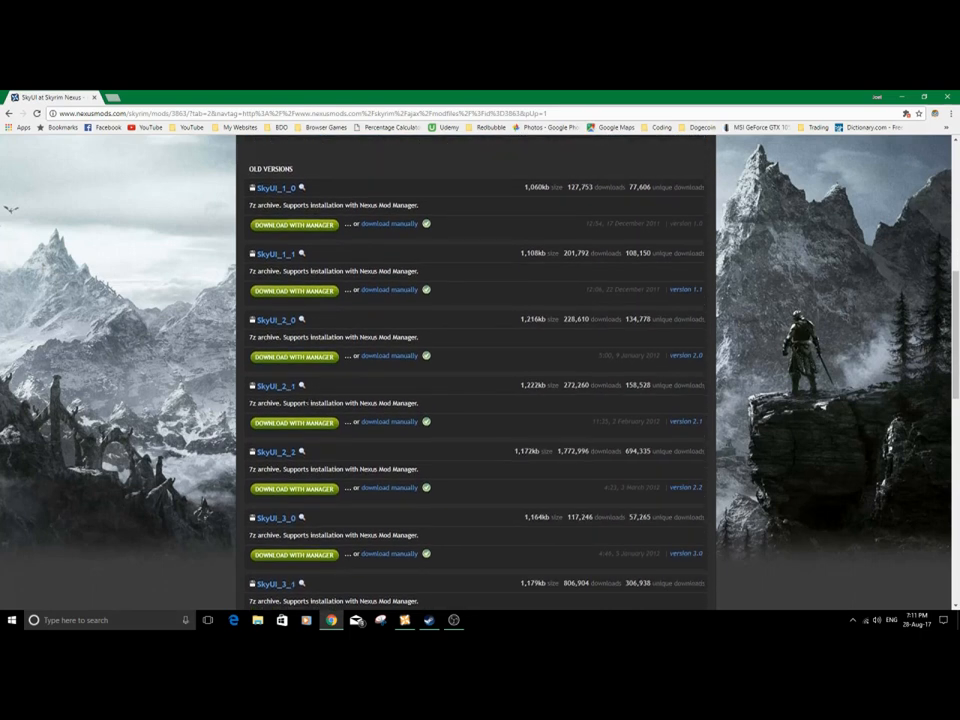
scroll("down", 3)
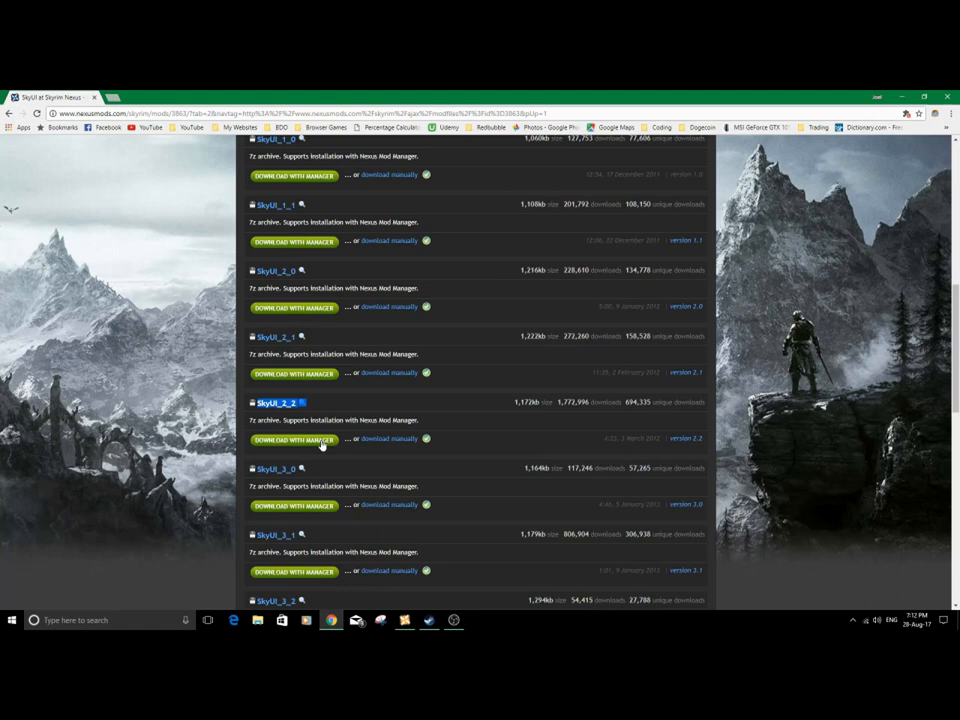
mouse_move(494, 370)
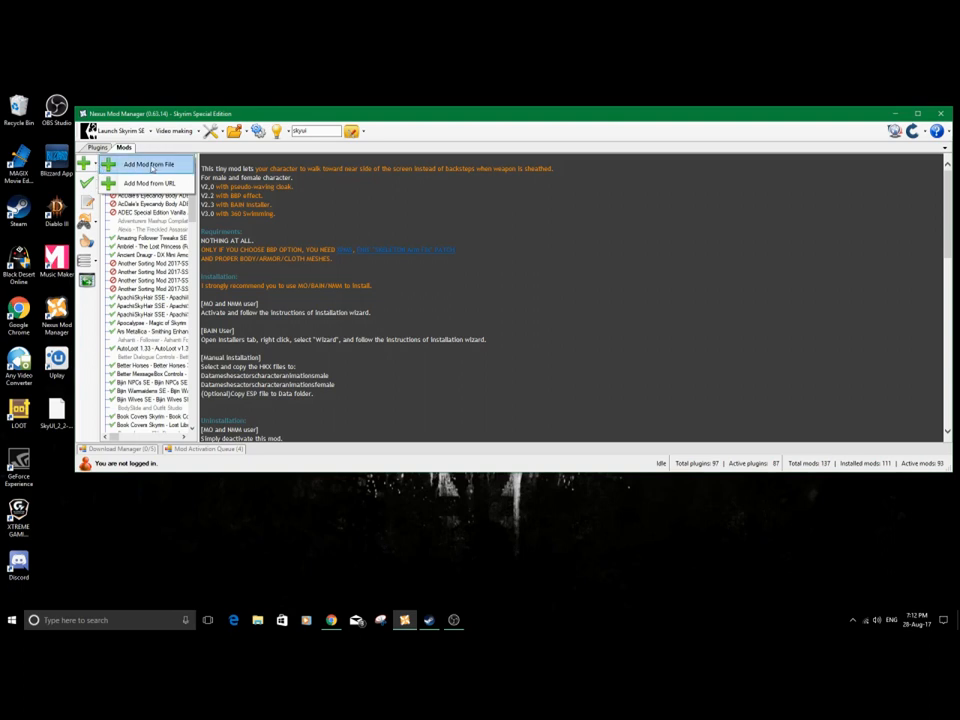
Step: Add the SkyUI_2_2 archive from the Desktop, select SkyUI and activate it
left_click(150, 164)
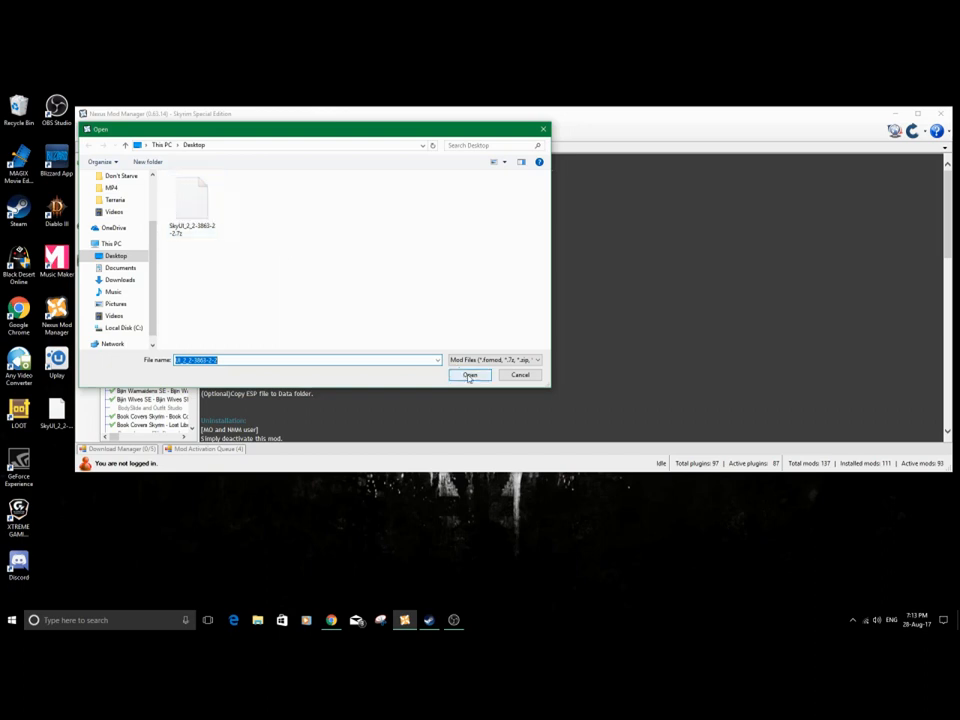
left_click(468, 374)
type("skyui")
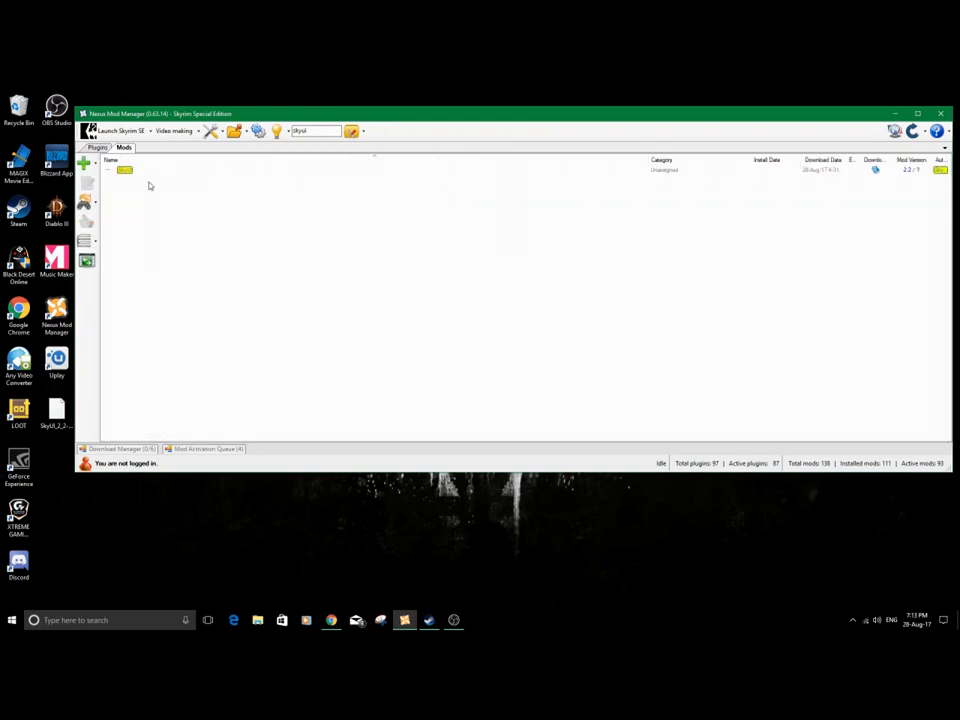
left_click(126, 168)
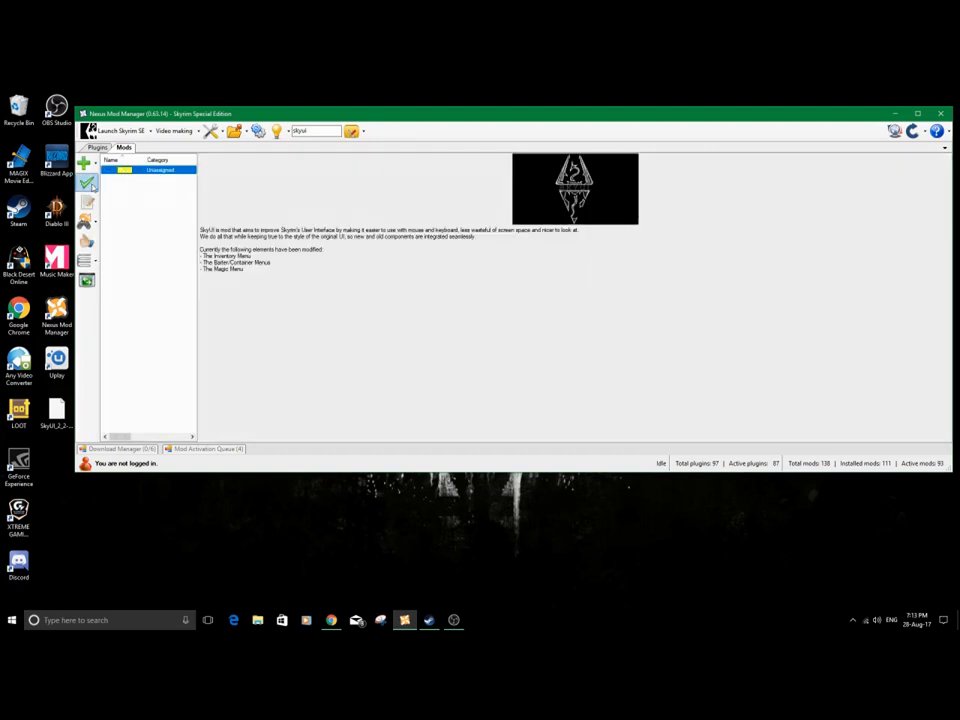
left_click(86, 184)
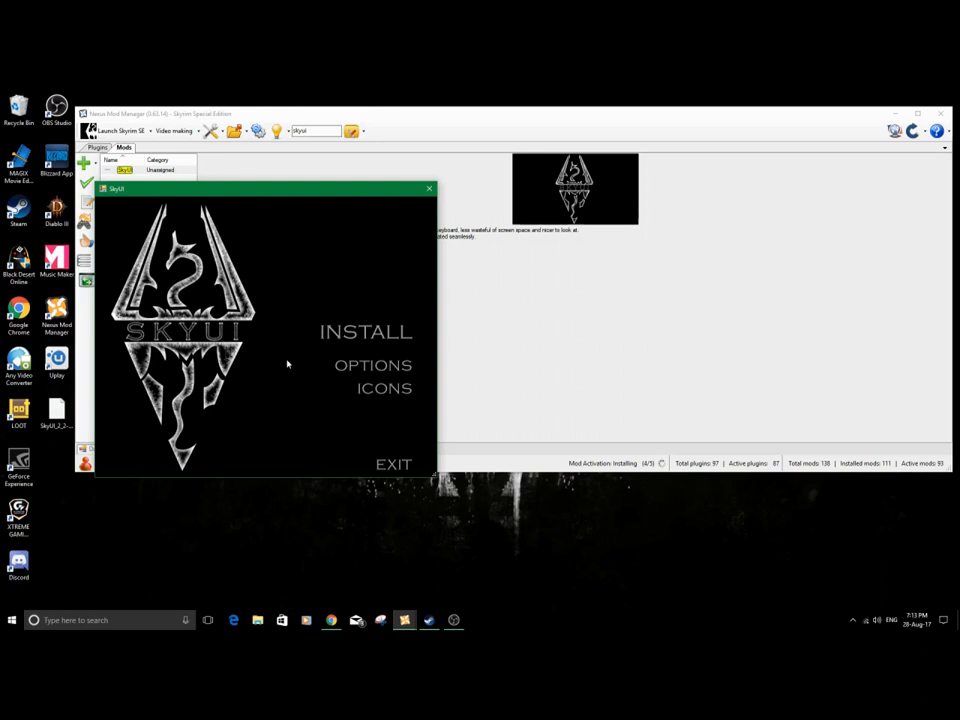
Step: Run the standard SkyUI installation so the mod shows an install date
left_click(372, 364)
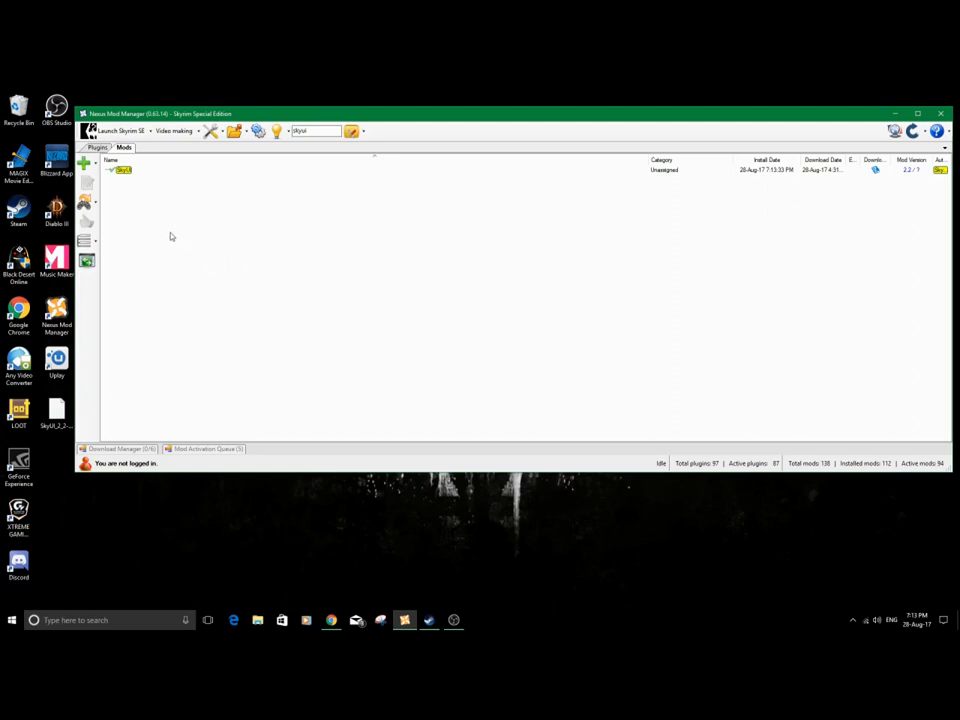
mouse_move(122, 184)
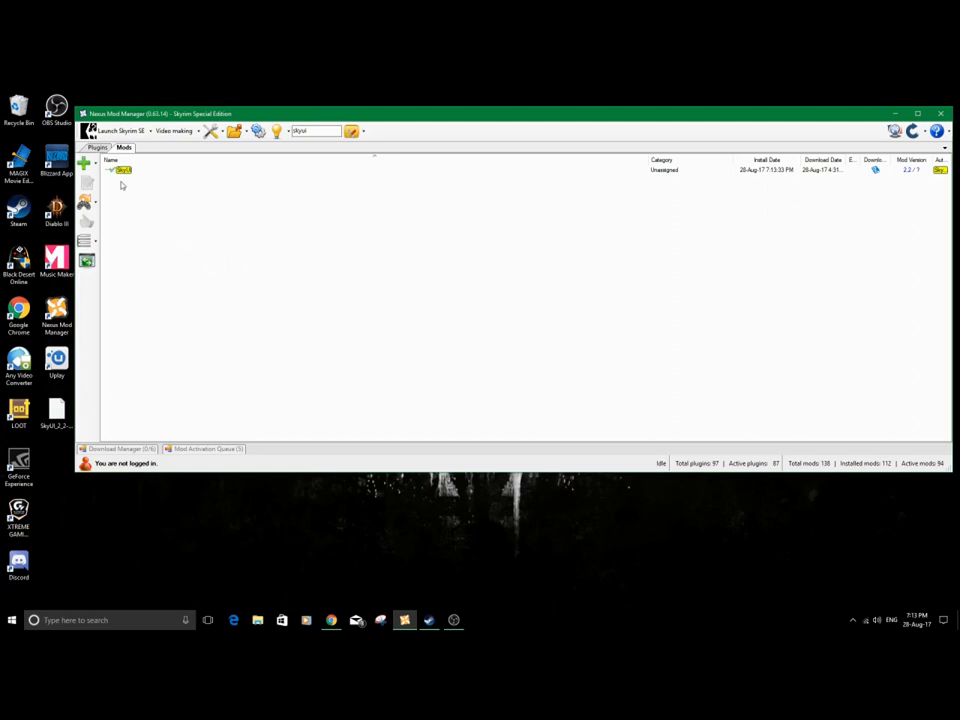